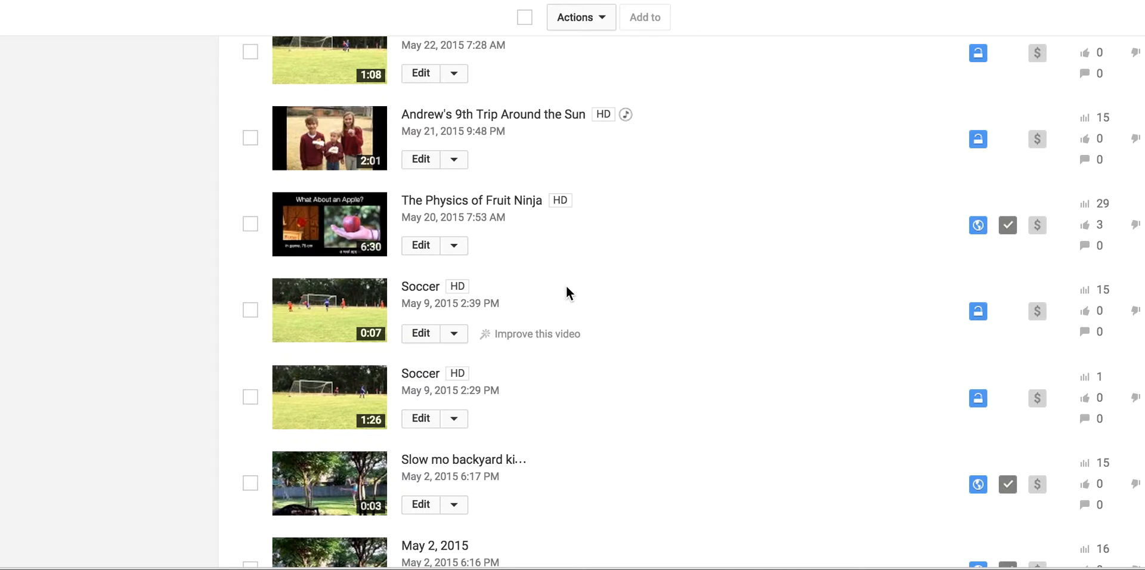
Step: Scroll the Video Manager list down past Fruit Ninja to the 1:26 Soccer video
scroll(down, 3)
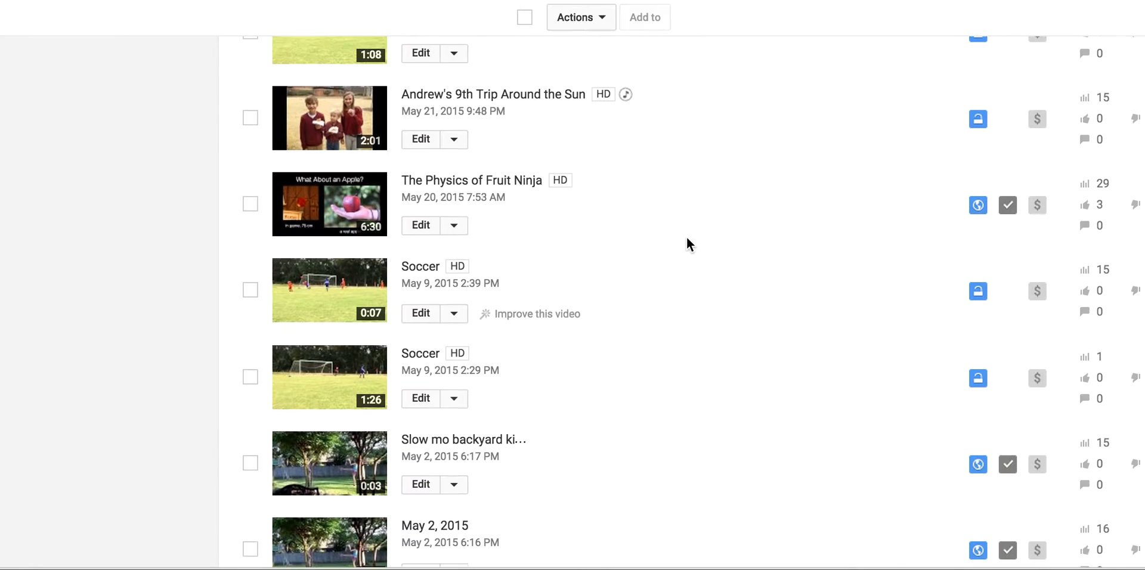
scroll(down, 3)
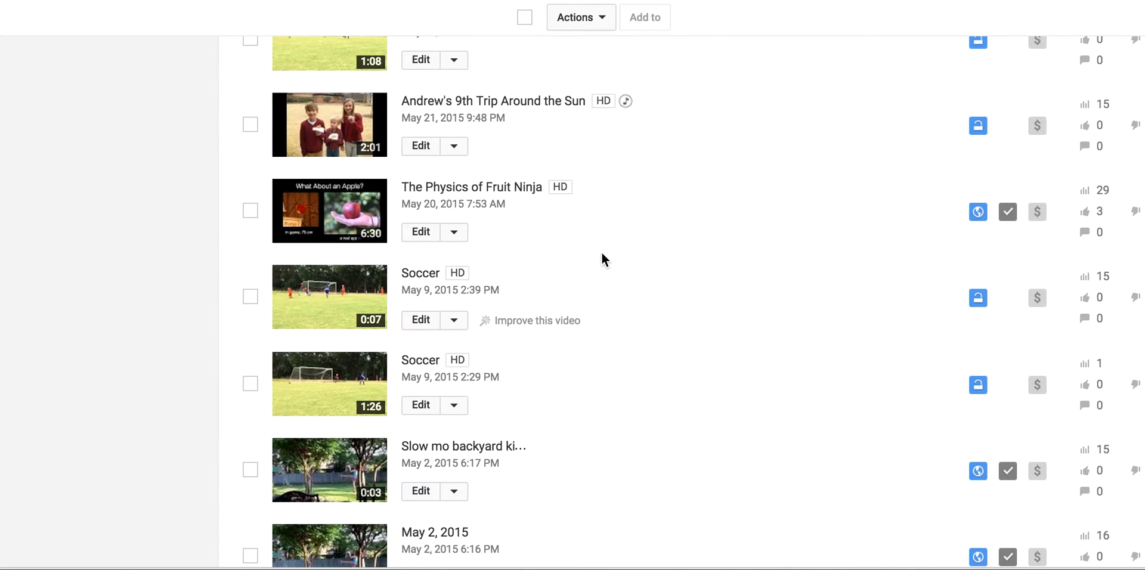
mouse_move(611, 273)
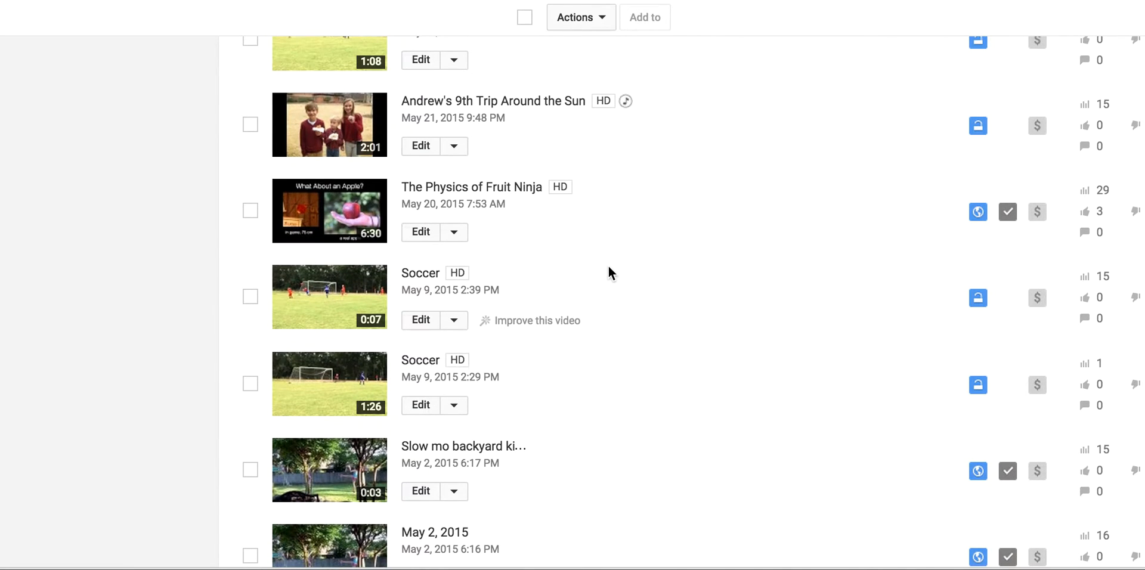
scroll(down, 3)
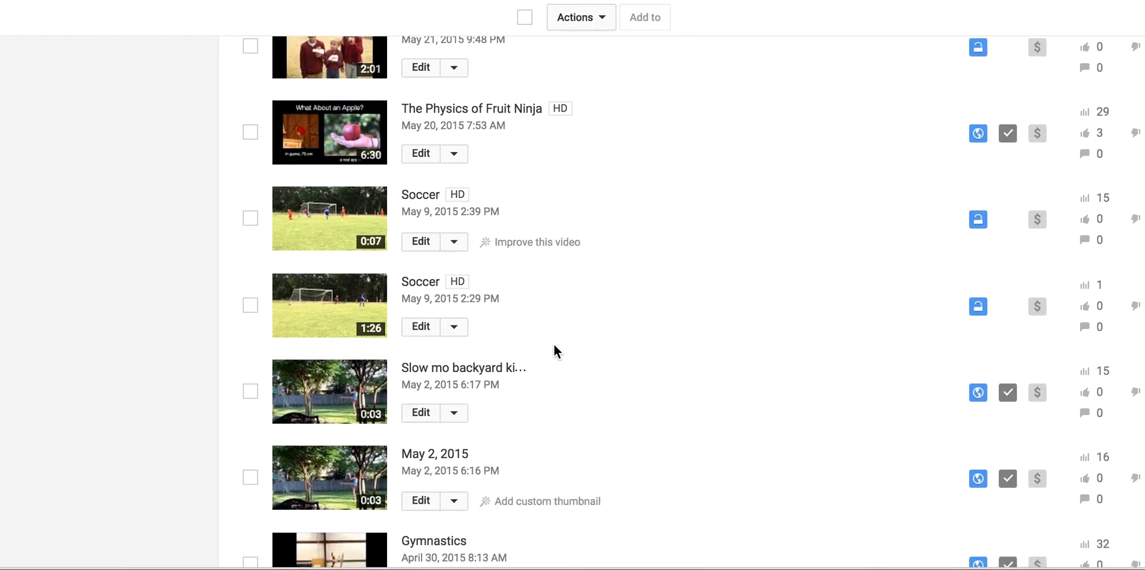
scroll(down, 3)
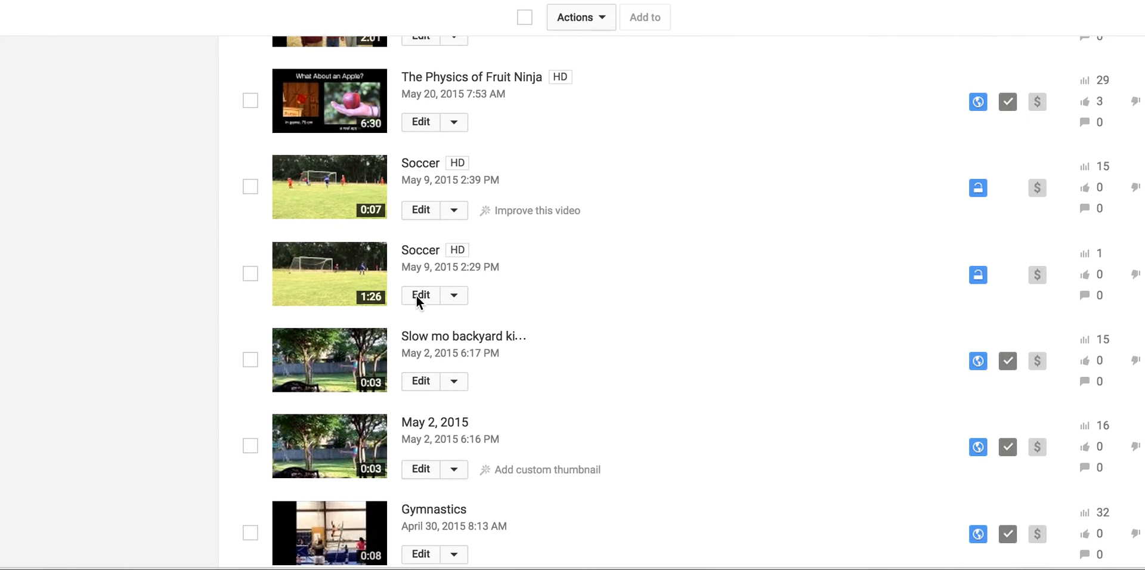
mouse_move(741, 306)
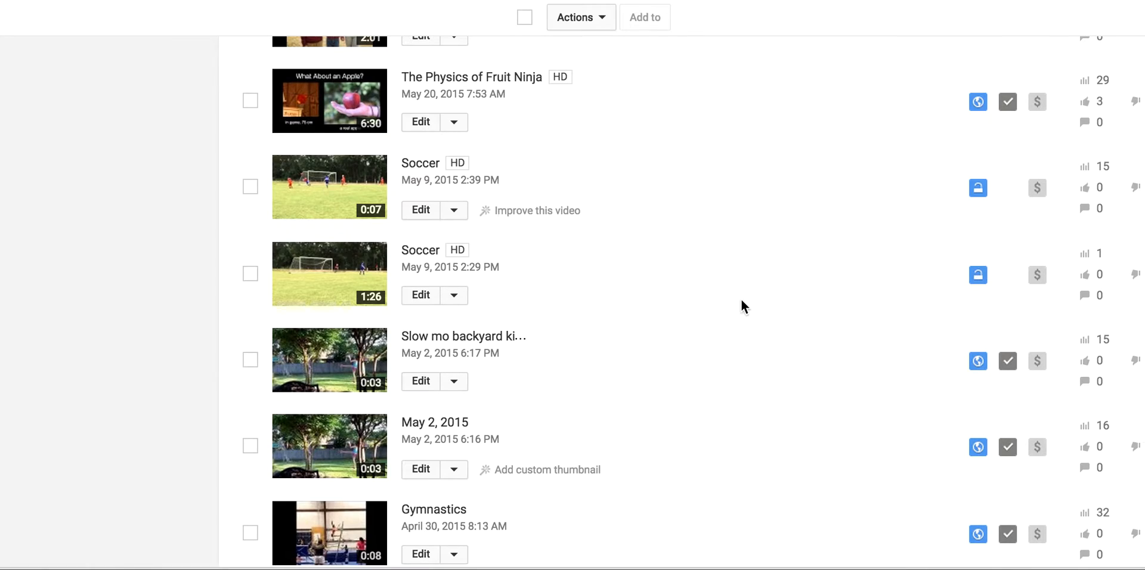
mouse_move(420, 302)
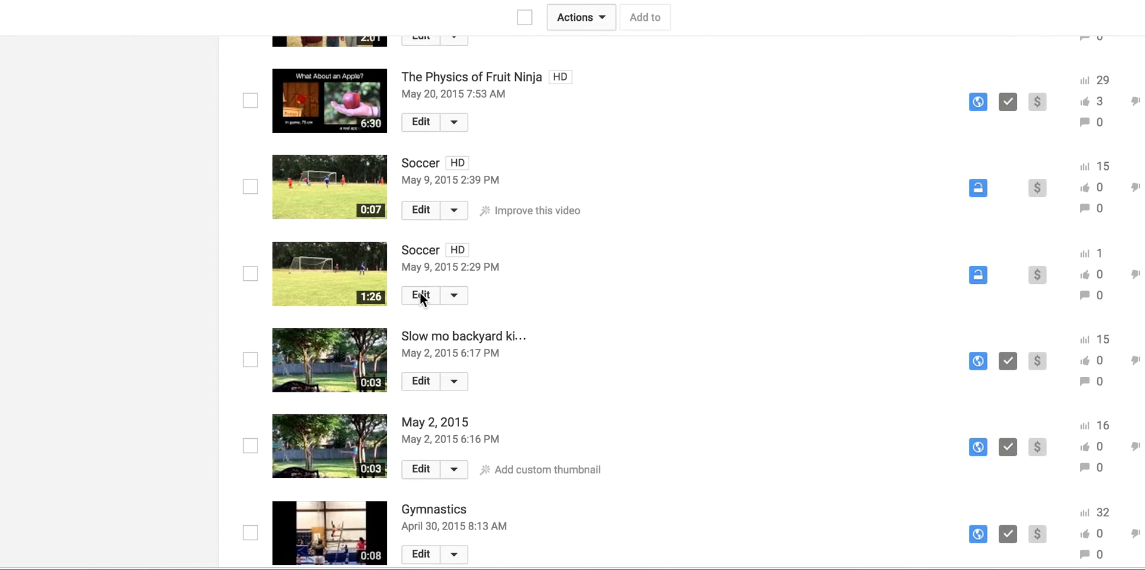
Step: Open the May 9 Soccer video's Info and Settings edit page and bring up Enhancements
click(420, 296)
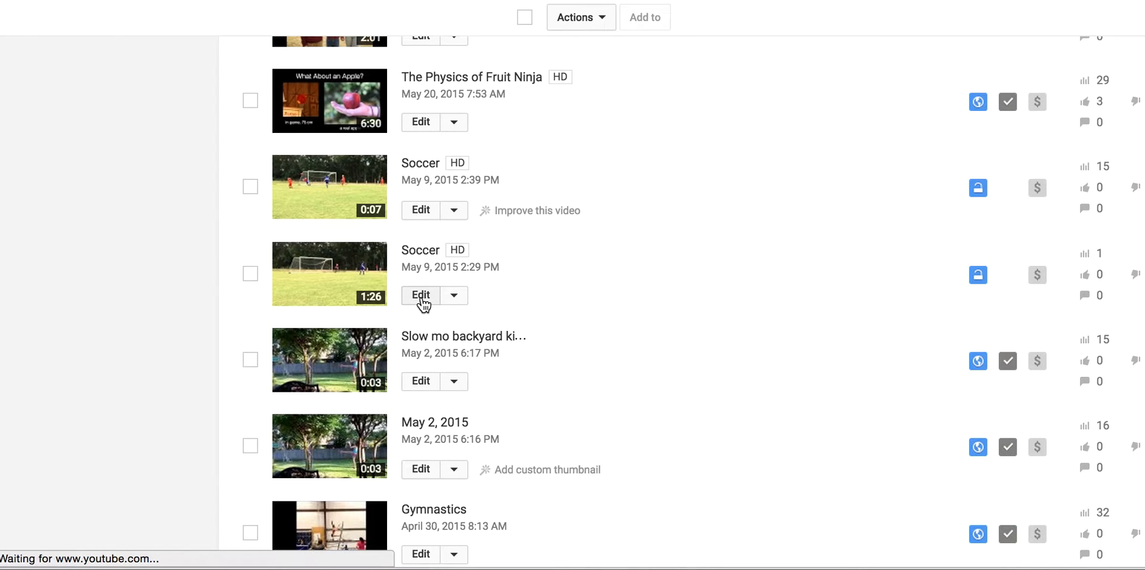
click(420, 296)
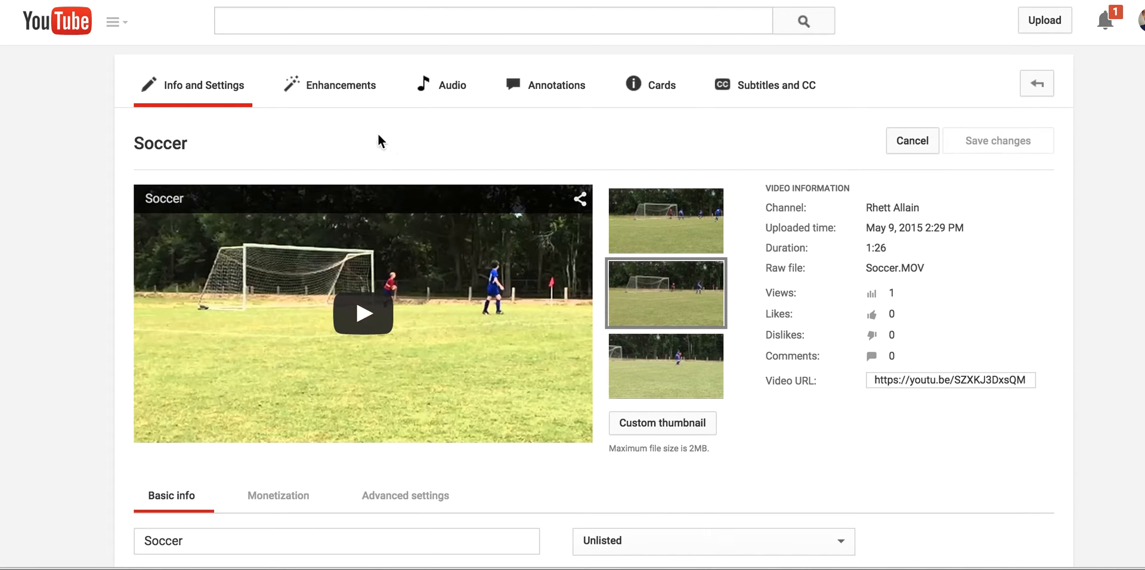
click(340, 85)
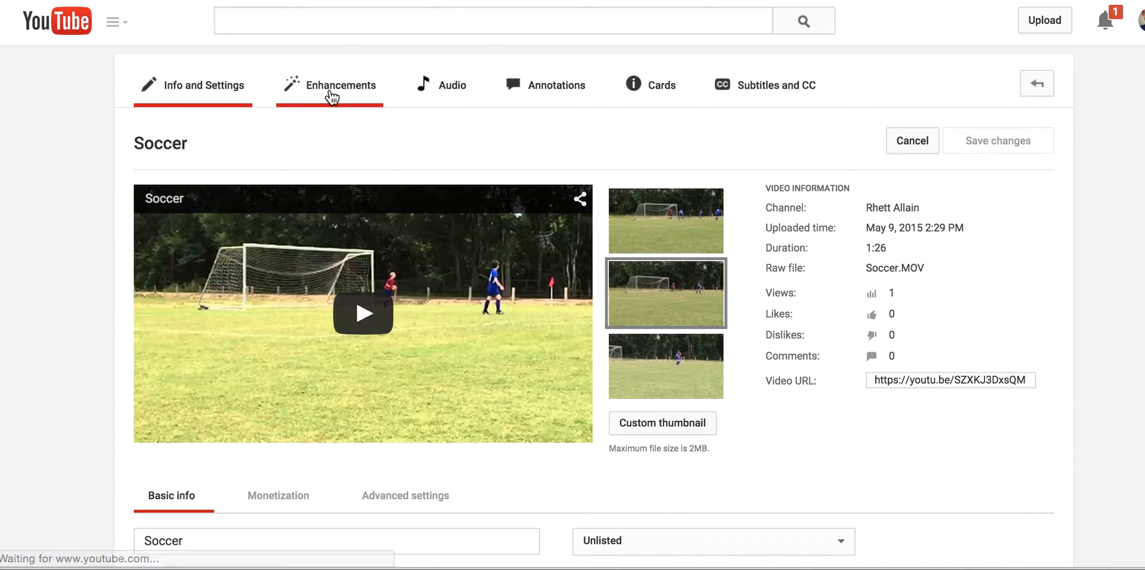
Step: Rotate the Soccer video in Enhancements and save it as a new 'Copy of Soccer' video
click(339, 85)
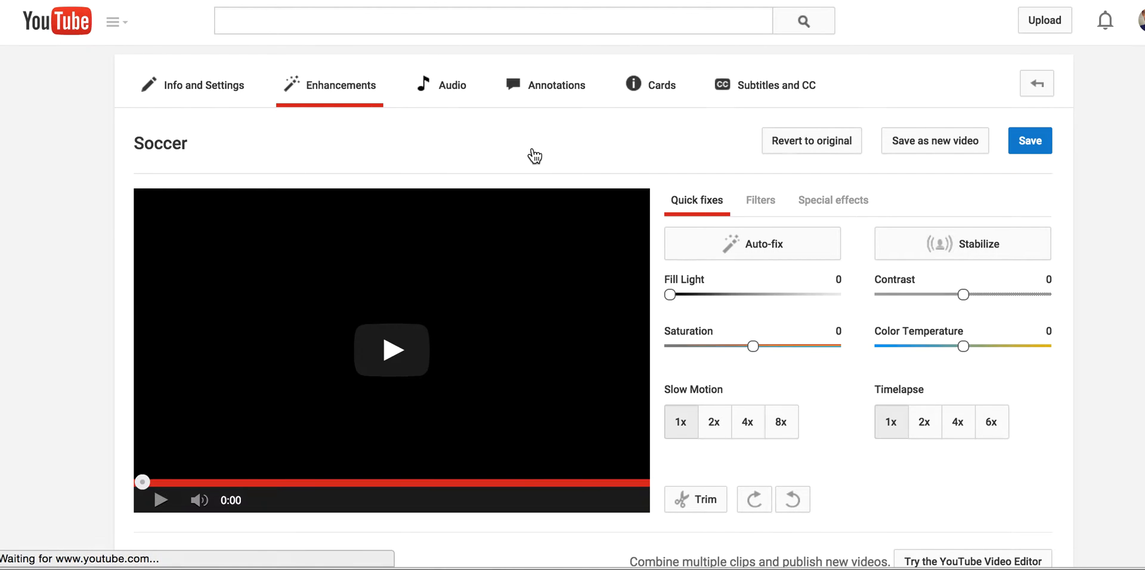
click(390, 351)
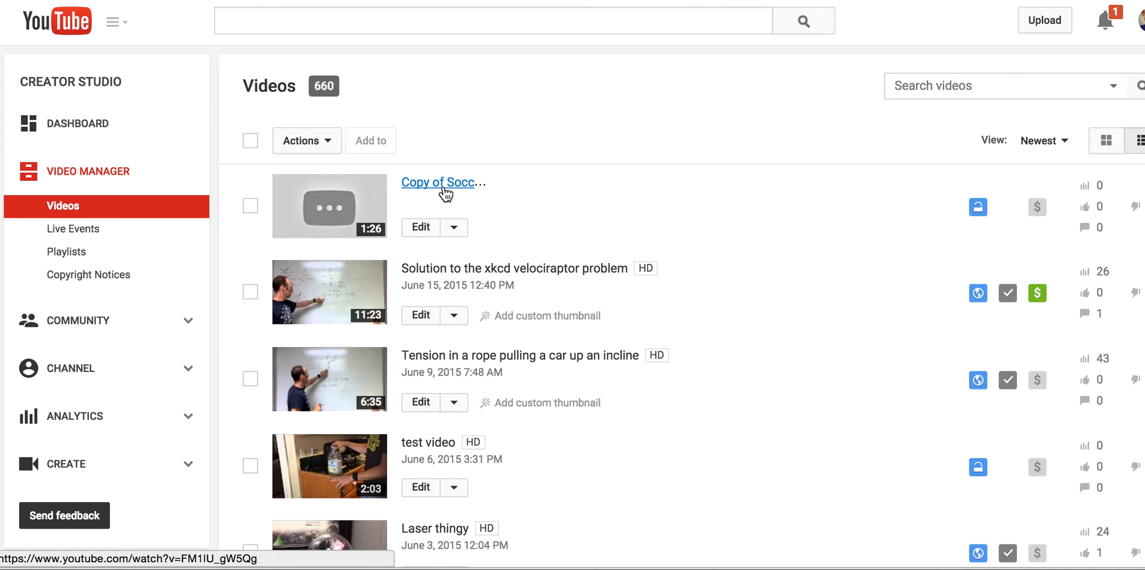
mouse_move(443, 192)
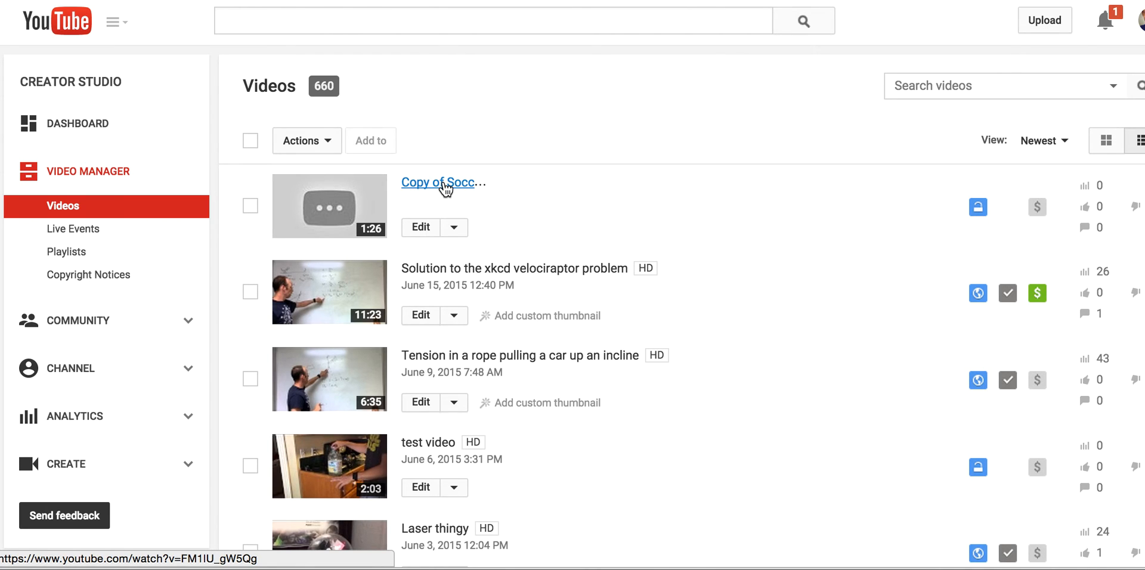
mouse_move(511, 195)
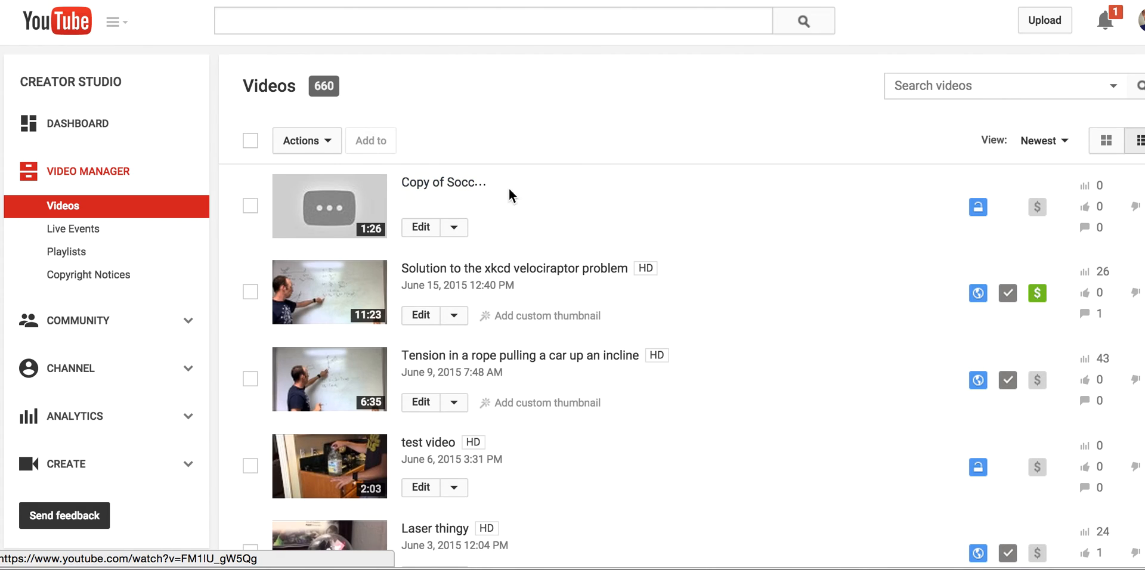
mouse_move(523, 216)
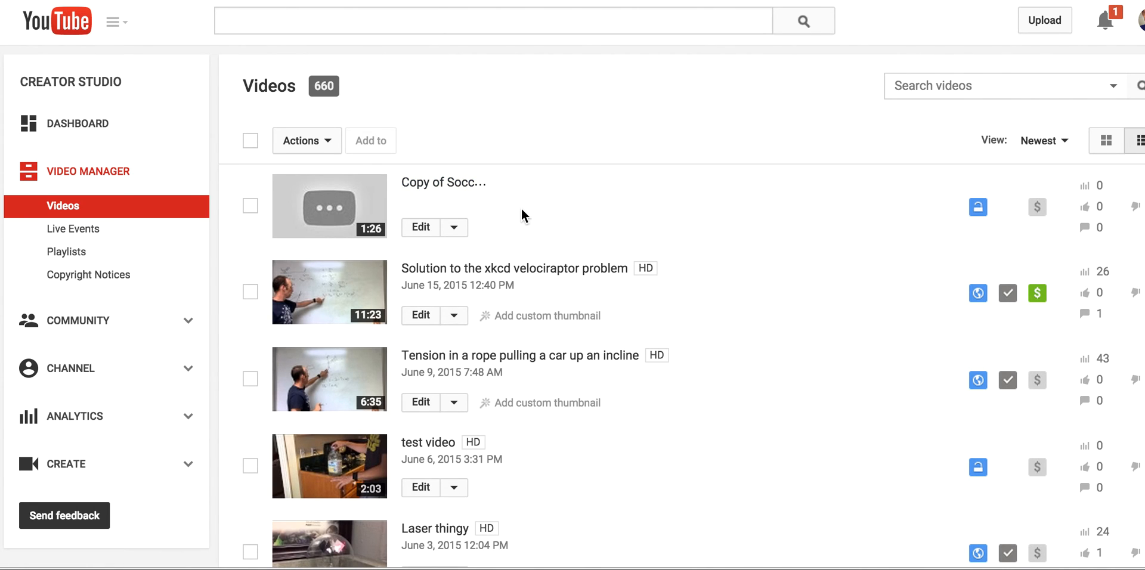
mouse_move(615, 141)
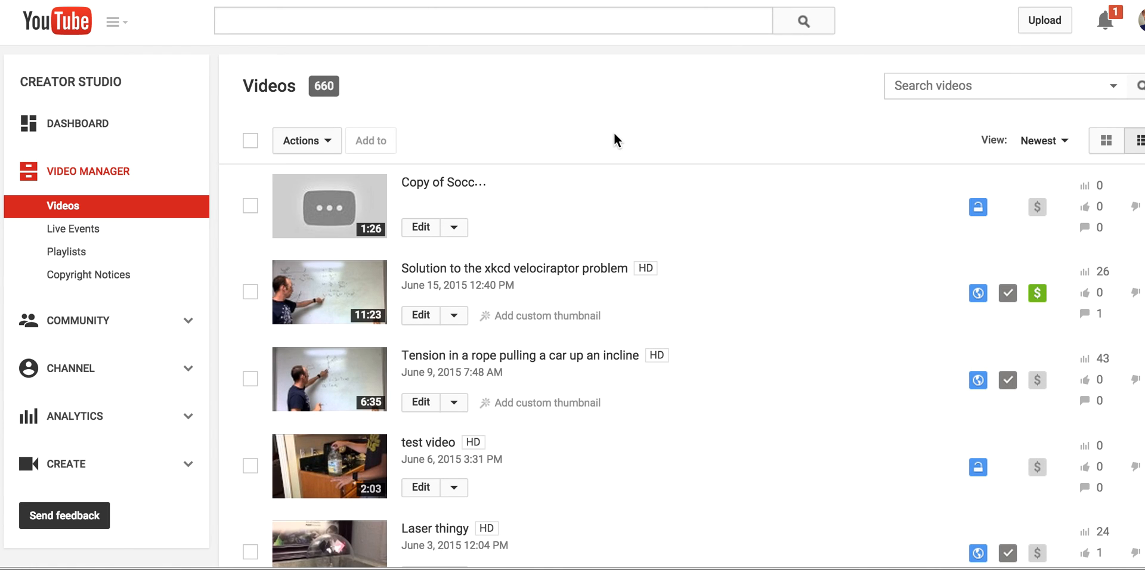
mouse_move(560, 139)
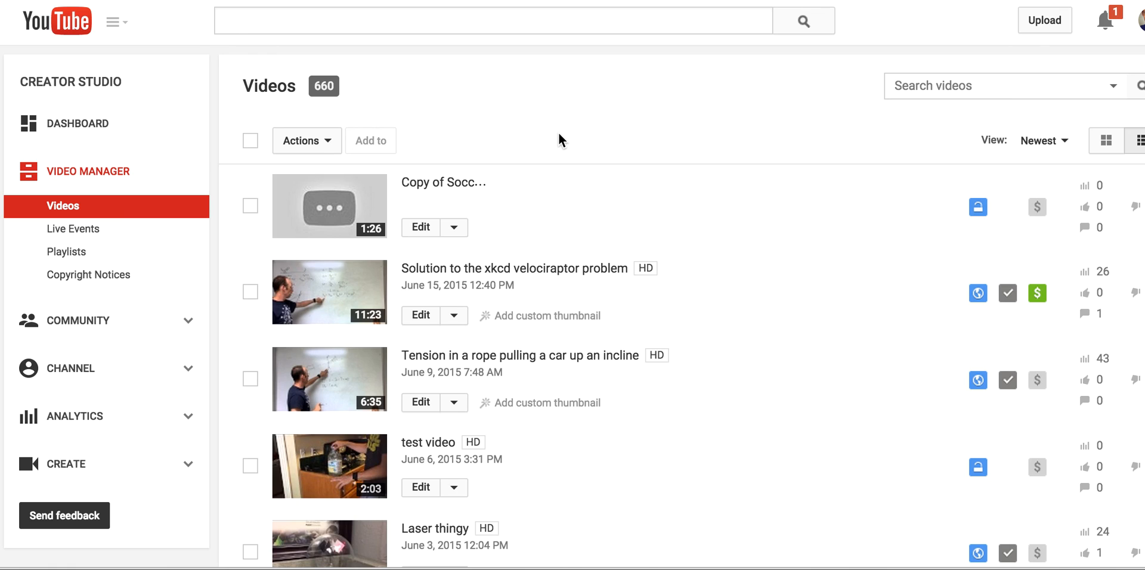
mouse_move(600, 17)
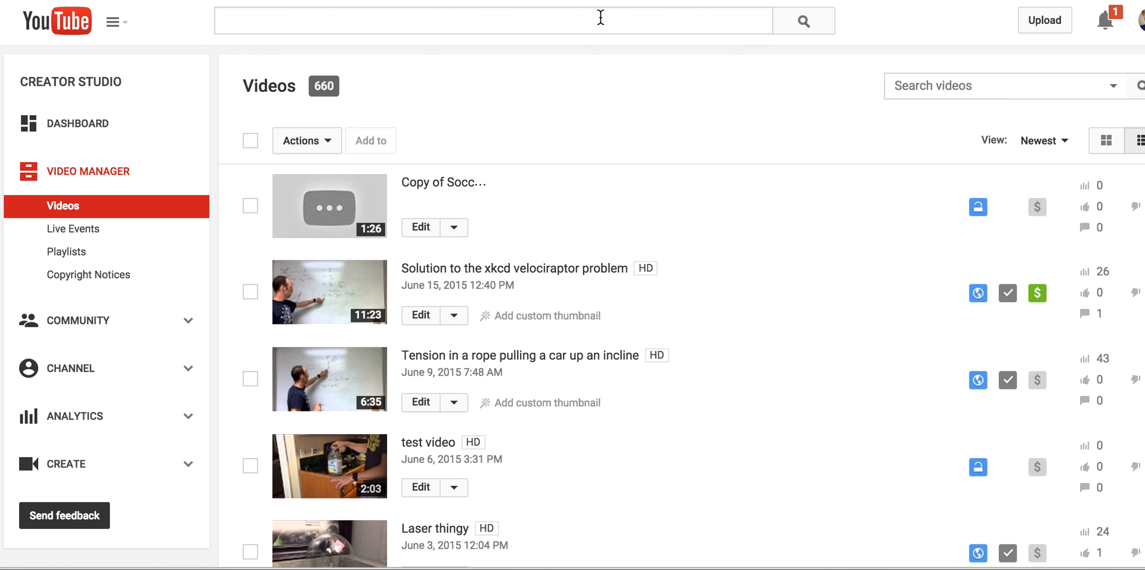